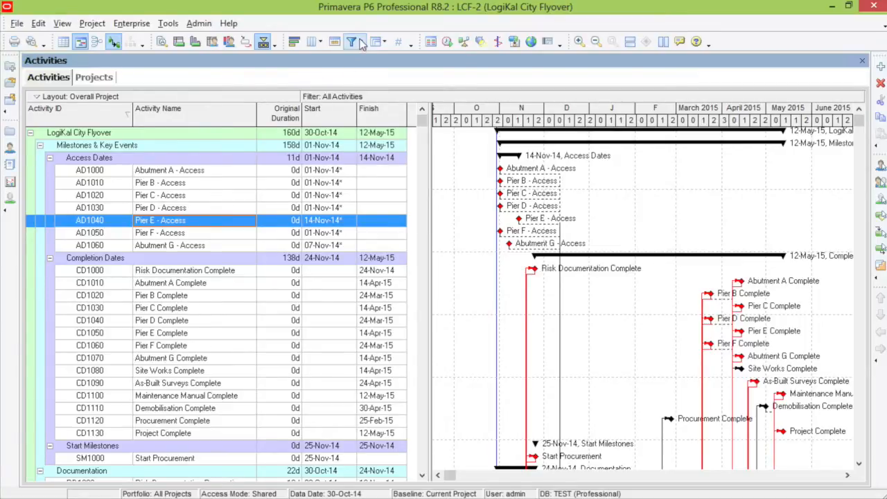
Start a new untitled activity filter and view the All/Any condition-combining choices.
left_click(352, 41)
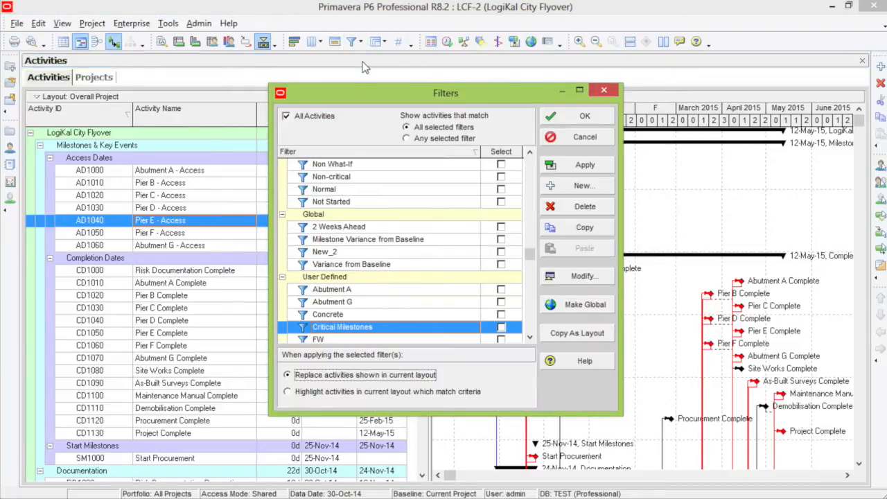
left_click(585, 186)
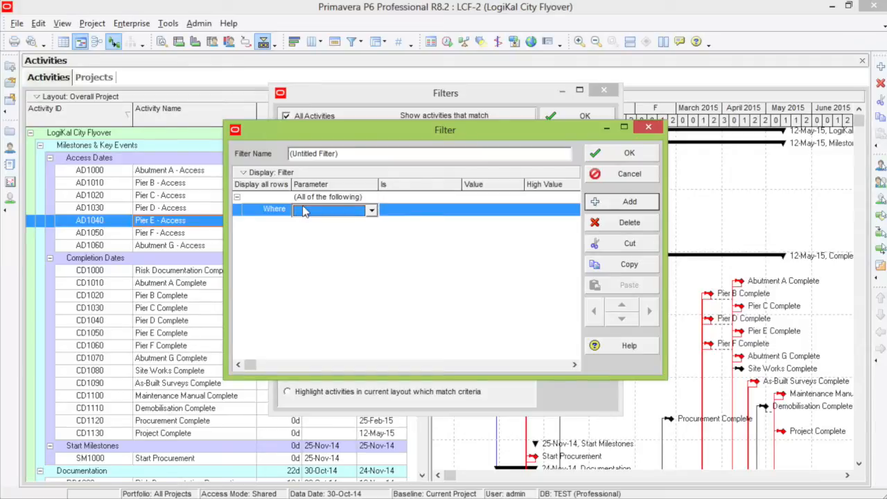
left_click(371, 197)
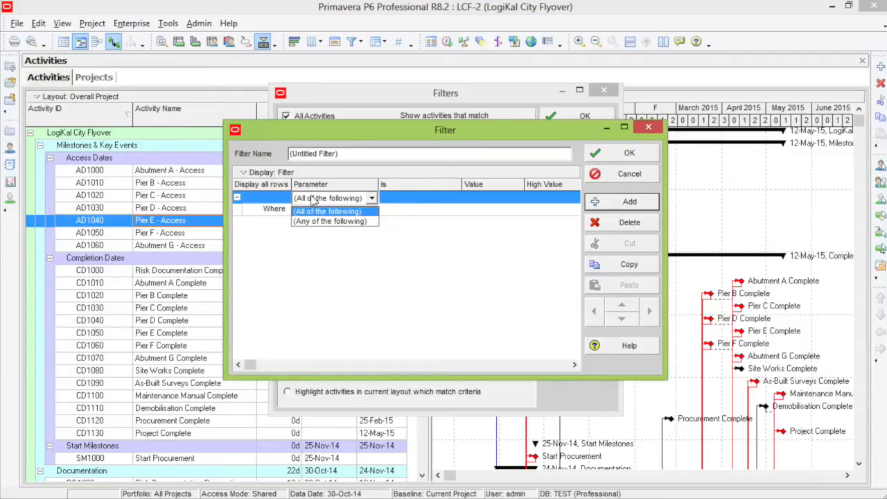
mouse_move(330, 222)
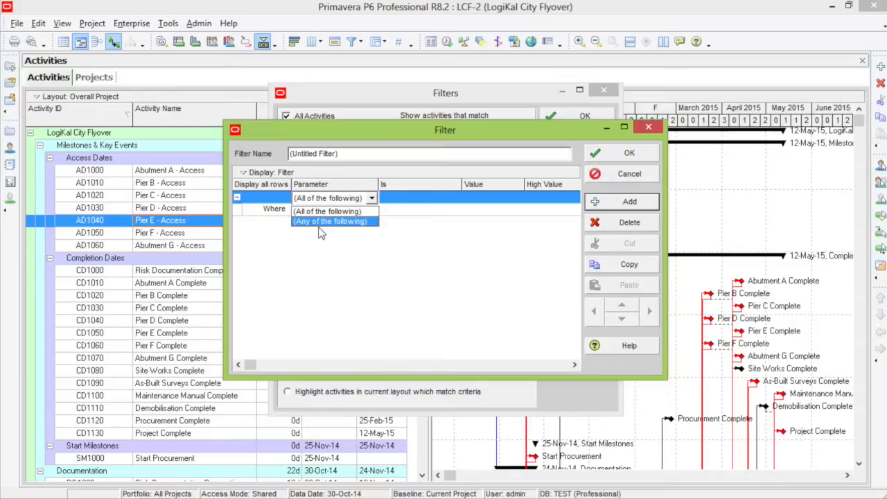
mouse_move(443, 194)
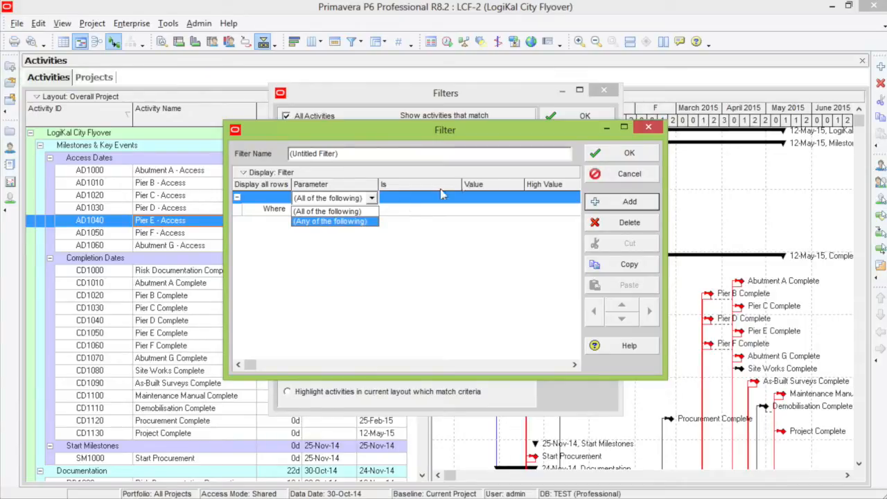
Discard the untitled filter and review the Critical Milestones filter's criteria.
left_click(628, 173)
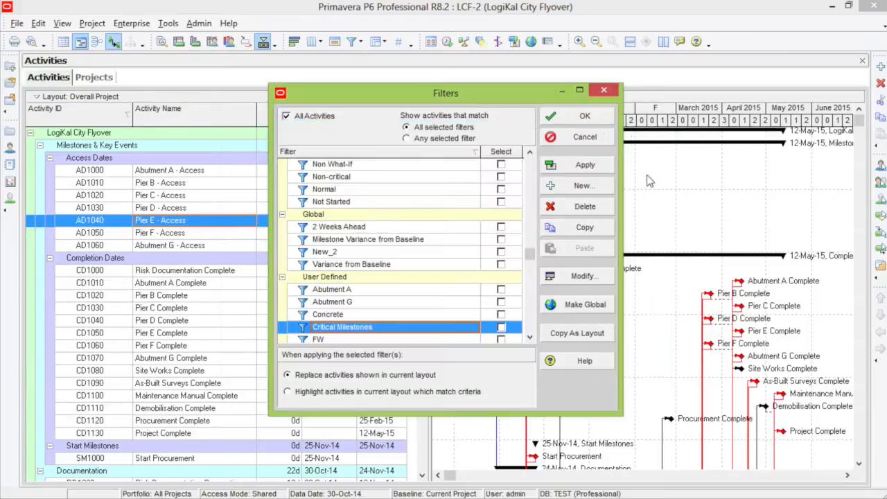
scroll("up", 3)
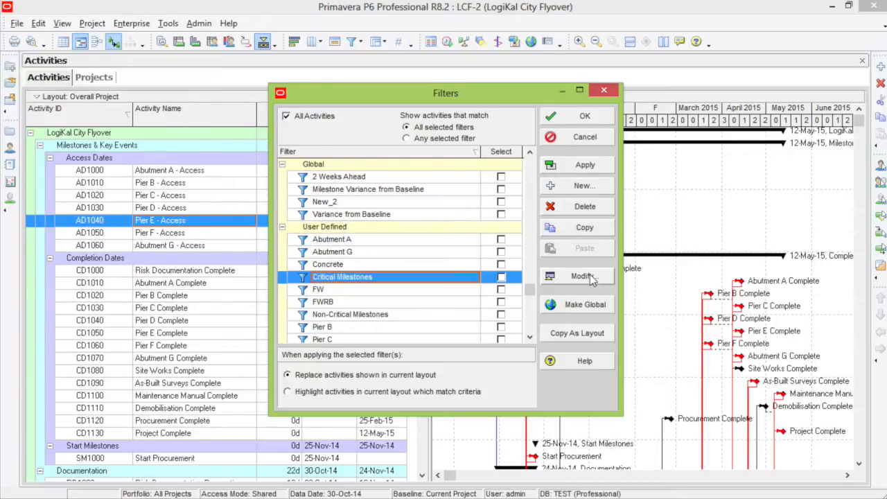
left_click(580, 276)
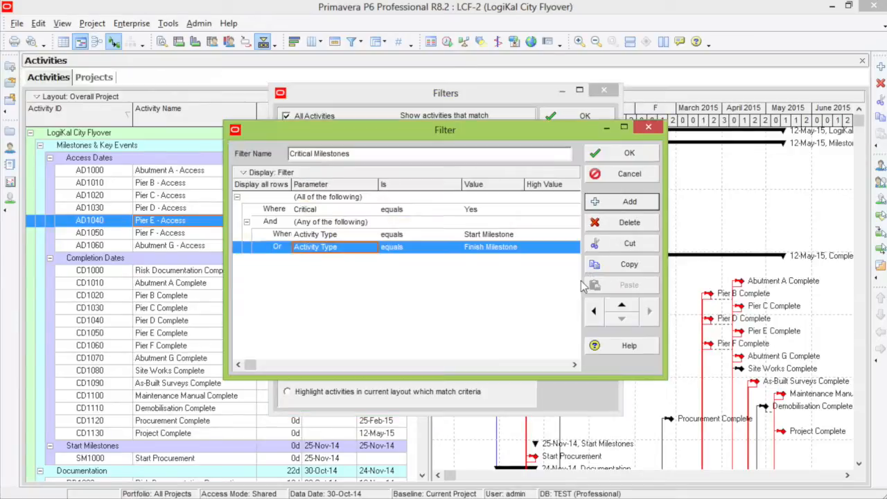
mouse_move(312, 214)
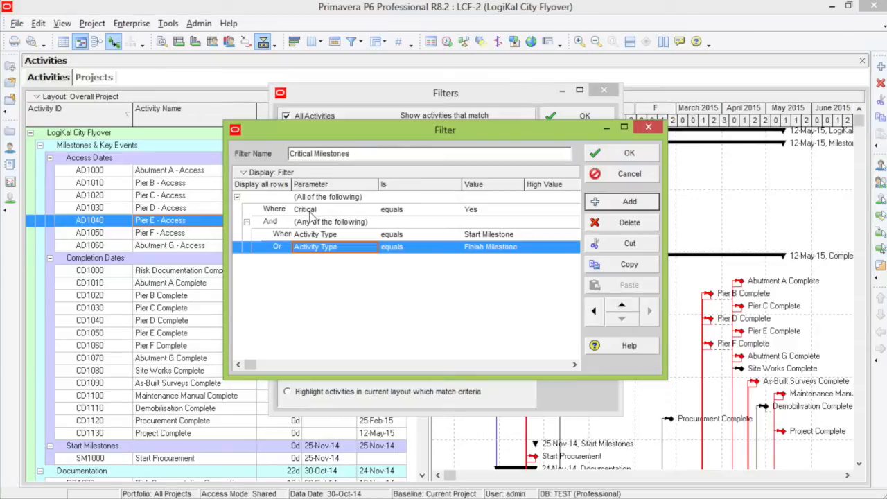
mouse_move(493, 213)
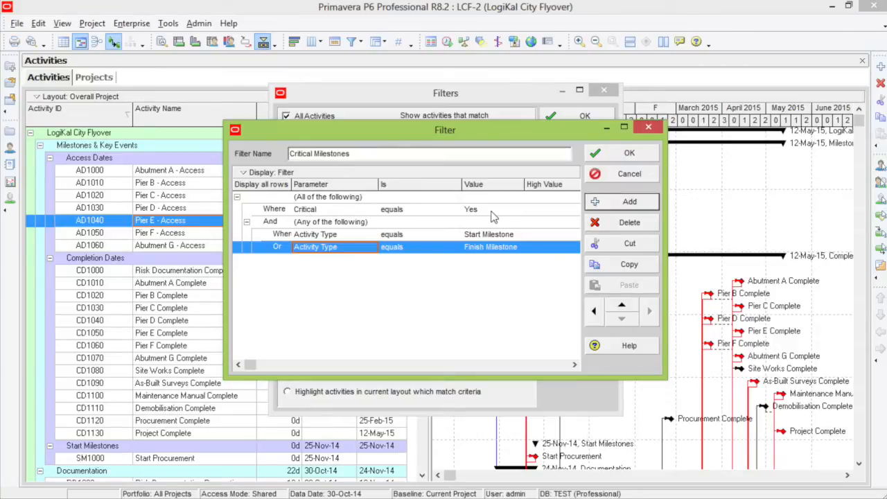
mouse_move(340, 203)
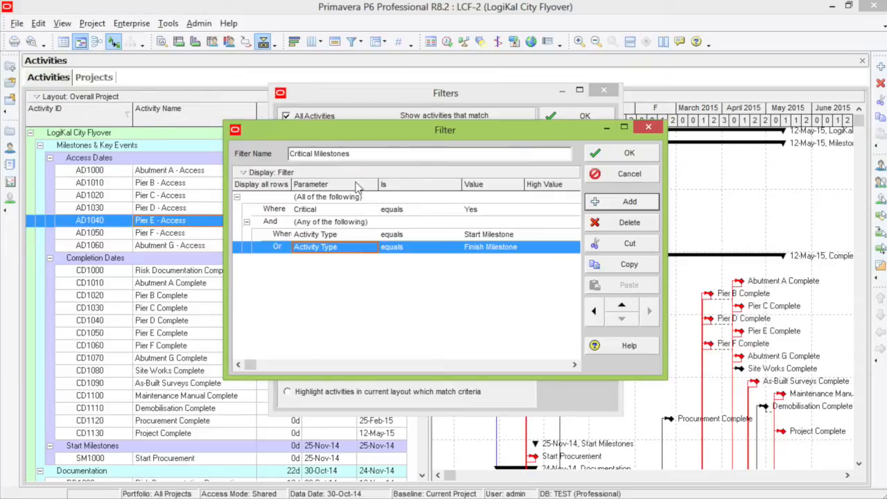
mouse_move(308, 230)
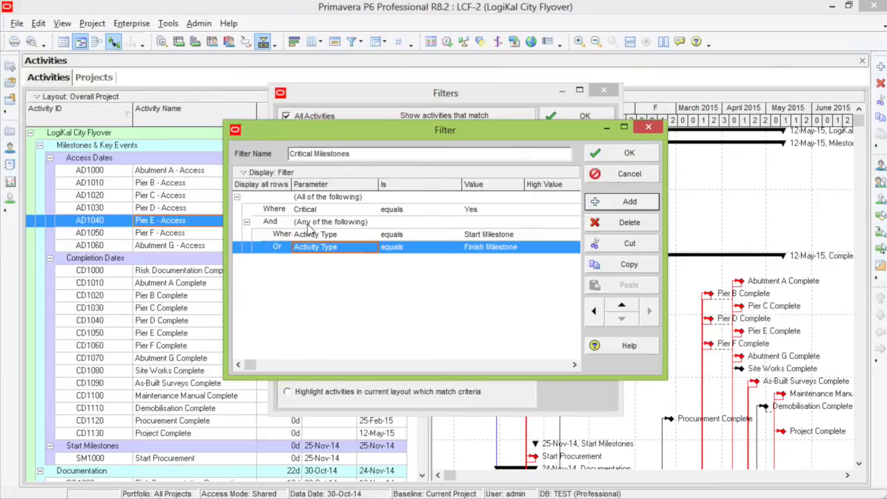
mouse_move(334, 263)
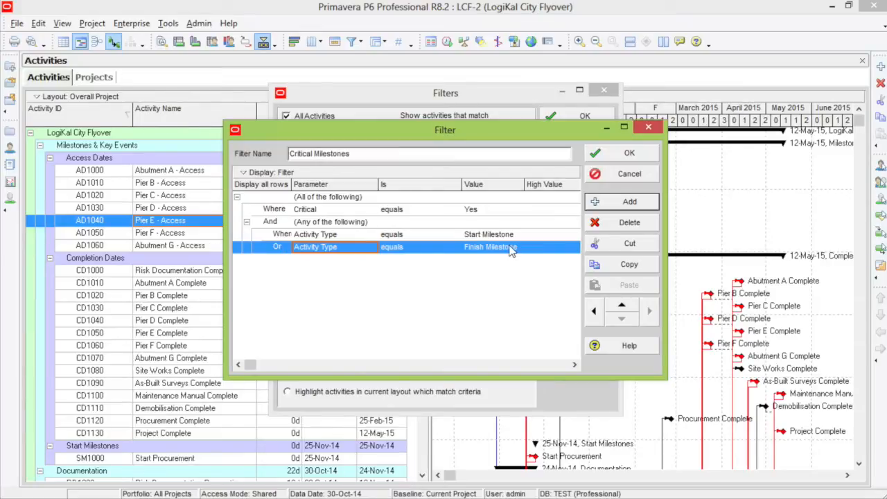
mouse_move(429, 205)
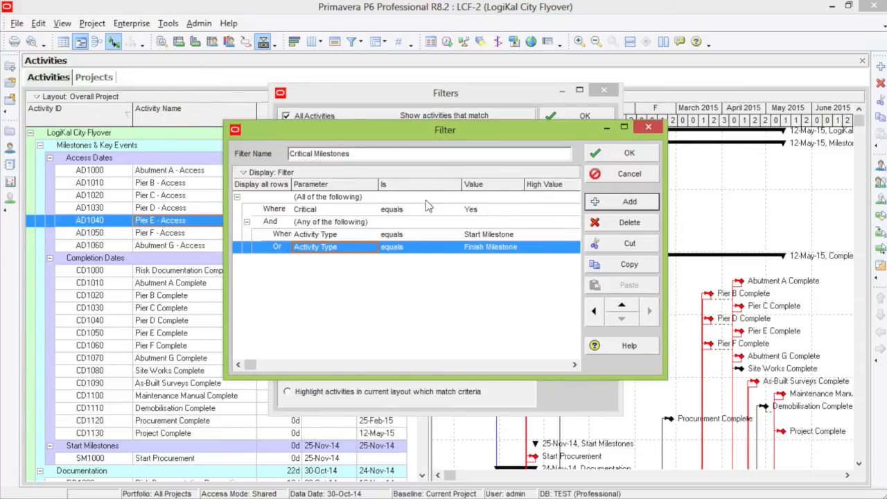
mouse_move(492, 269)
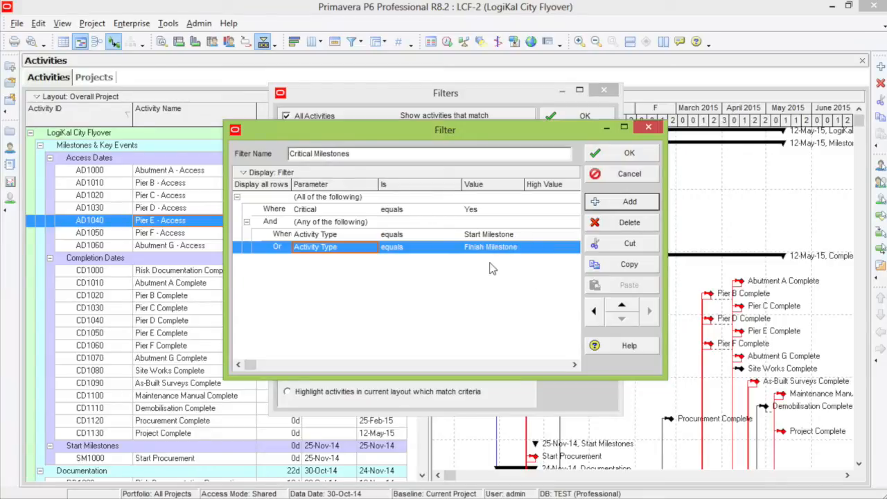
mouse_move(479, 249)
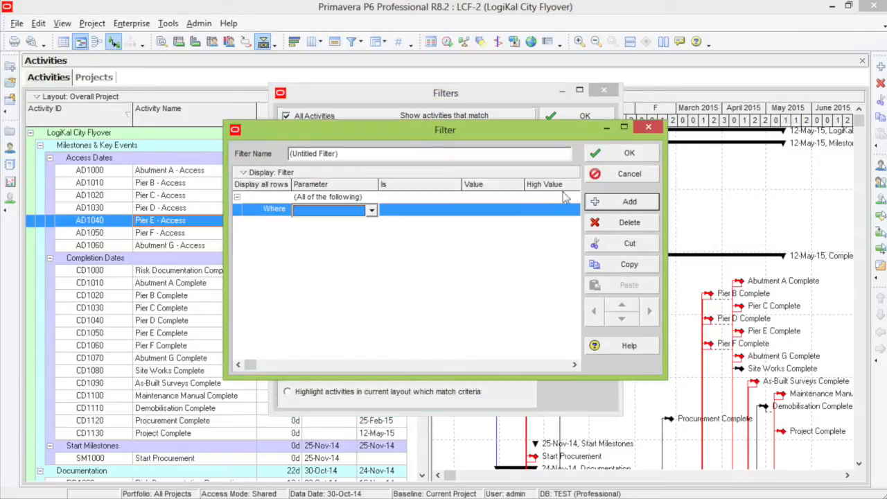
mouse_move(466, 205)
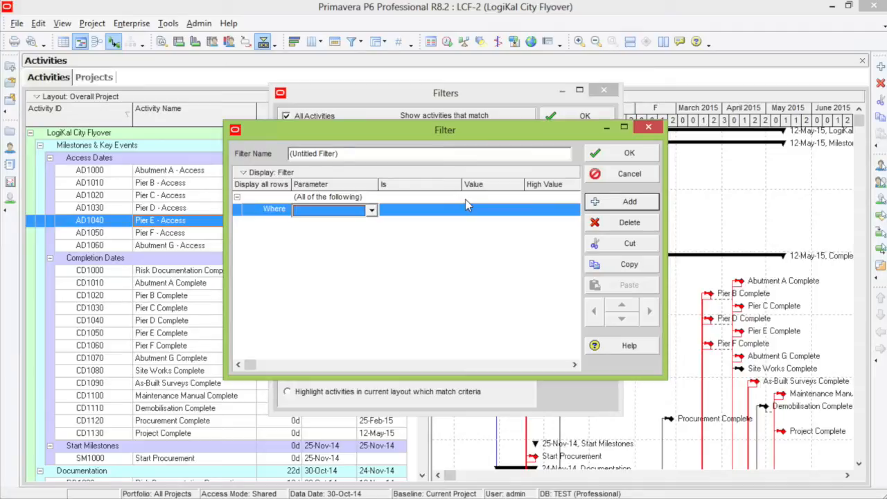
mouse_move(349, 214)
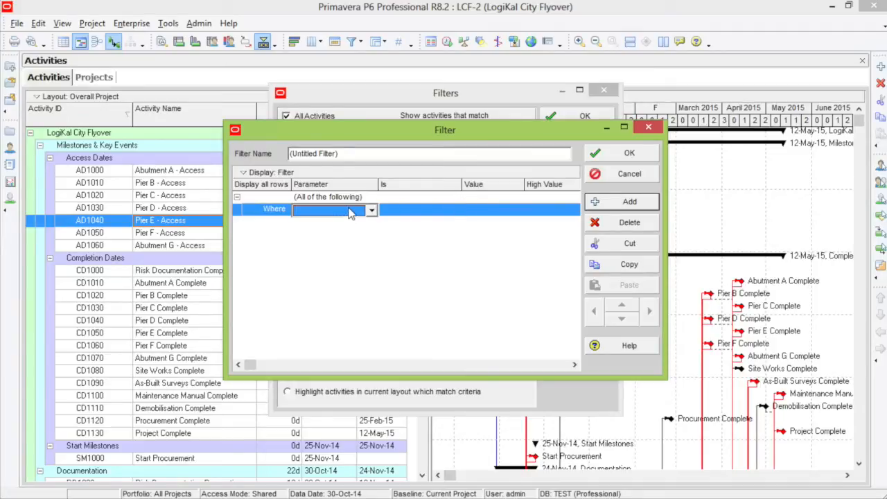
Require Finish is less than or equals DD+2W, then add a second criterion row.
left_click(371, 211)
type("Finish")
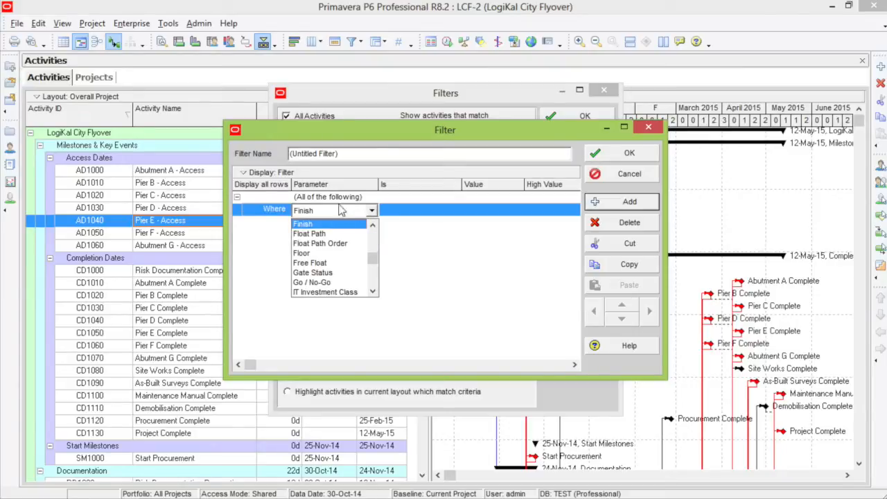
left_click(302, 223)
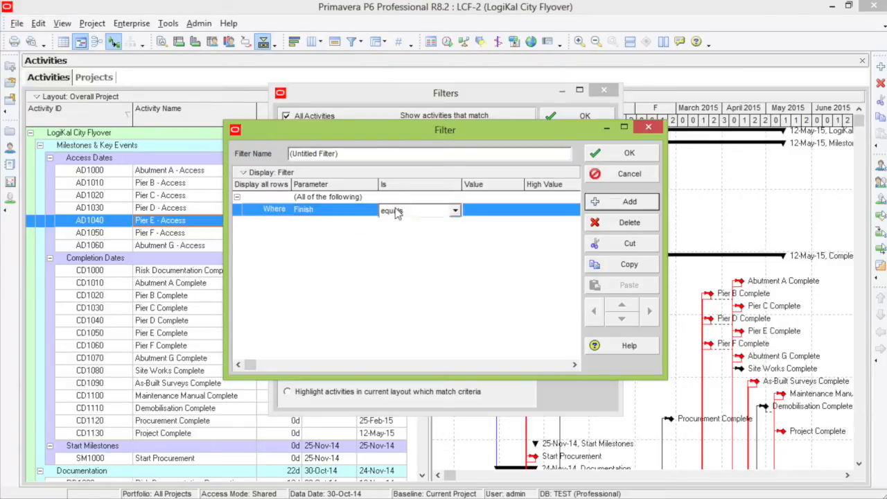
left_click(455, 211)
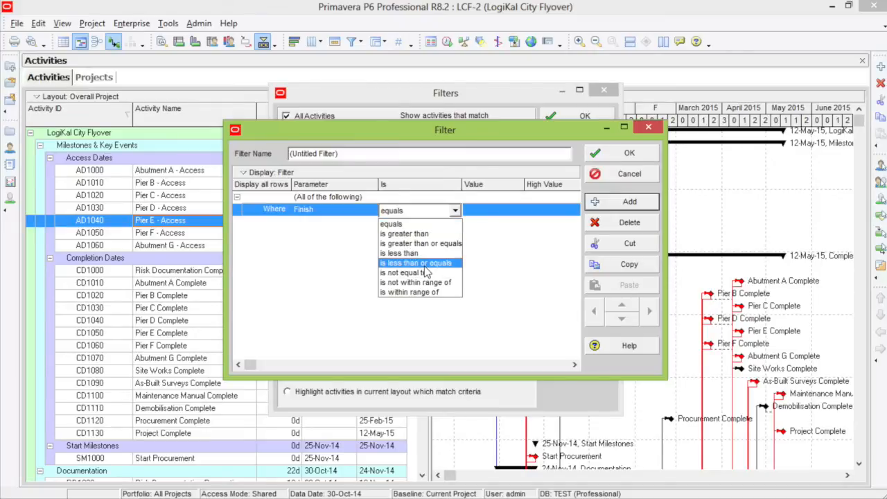
left_click(418, 263)
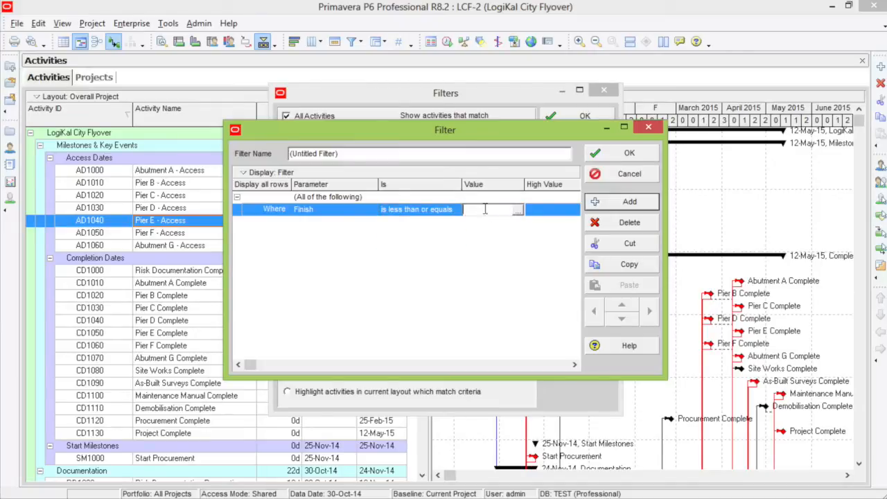
type("DD +")
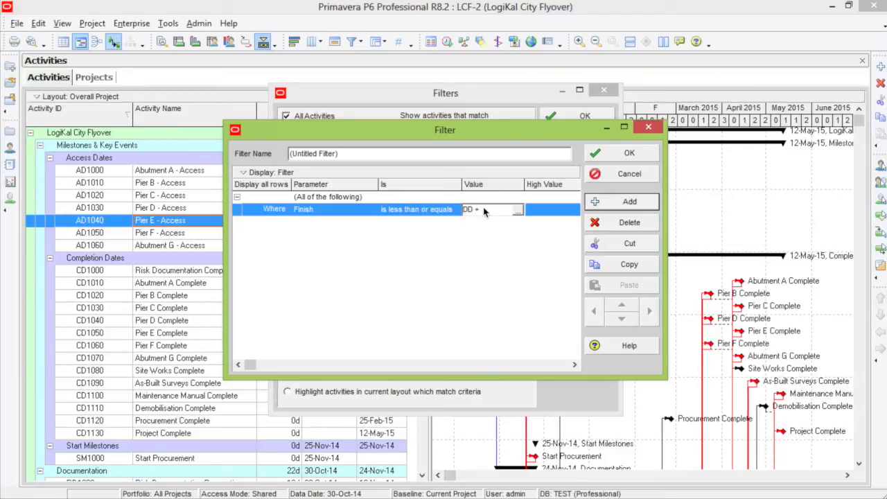
type("2")
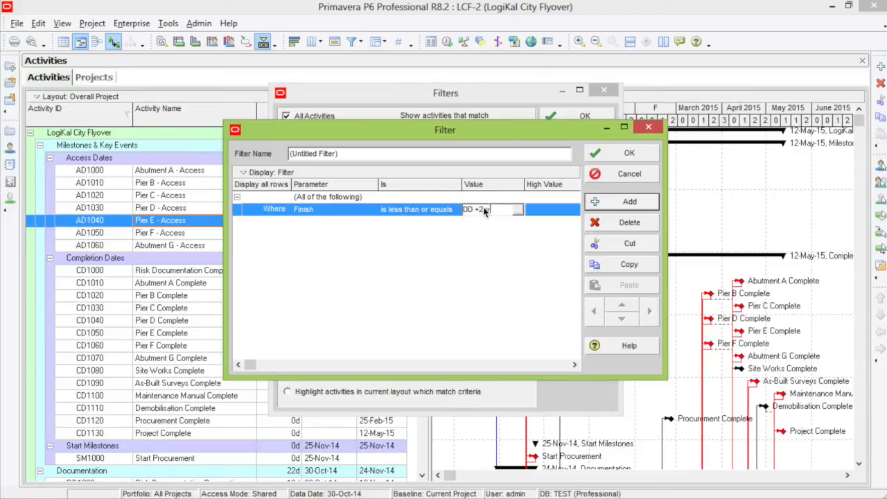
left_click(628, 200)
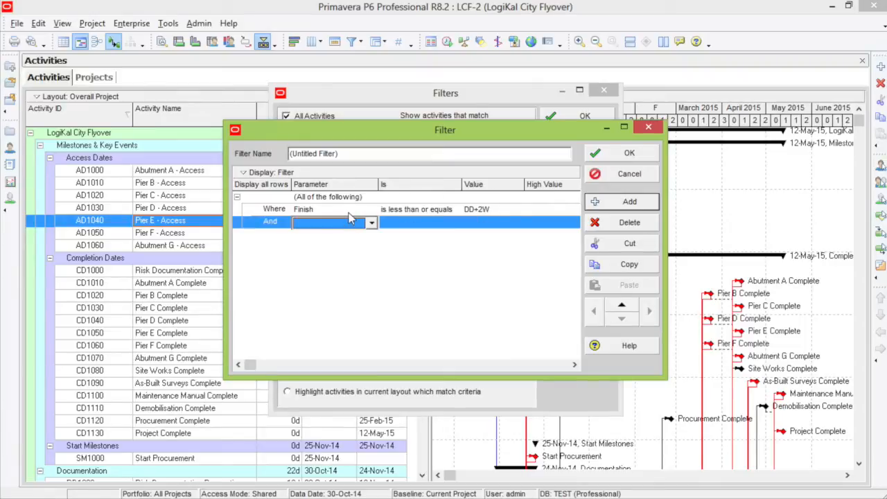
Require Finish is greater than DD on the And row and save the two-condition filter.
left_click(333, 222)
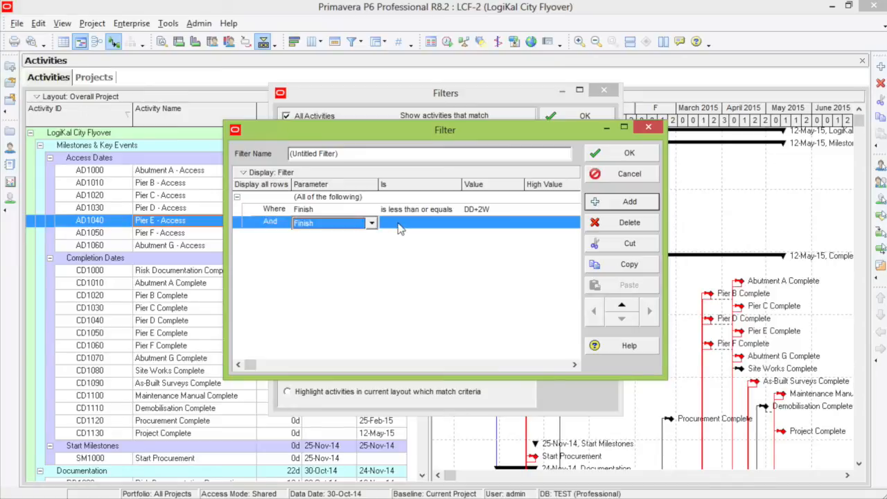
left_click(455, 222)
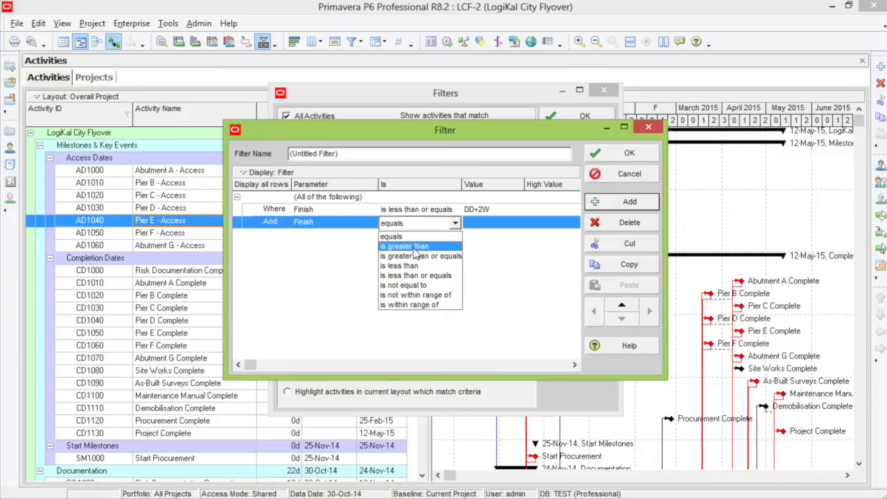
left_click(404, 246)
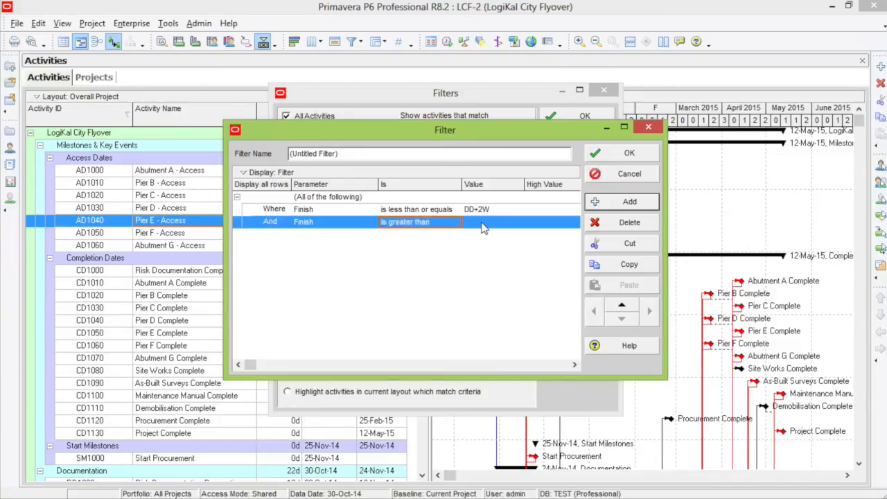
left_click(485, 221)
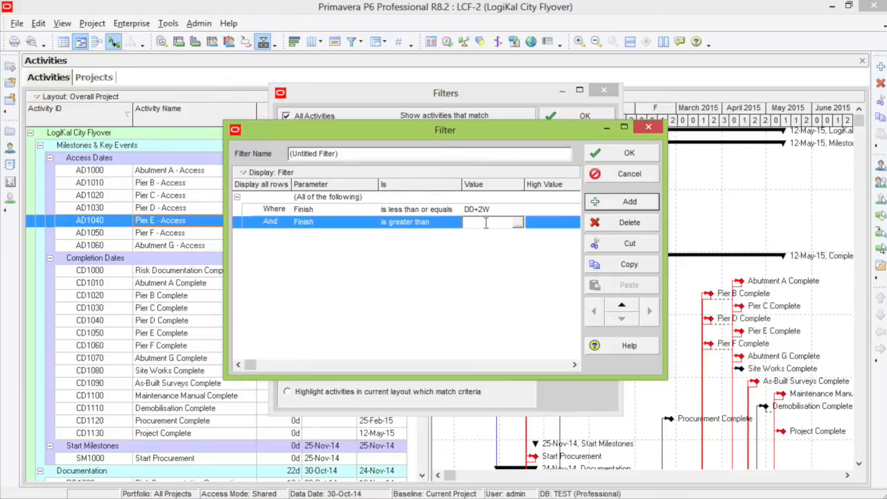
type("DD")
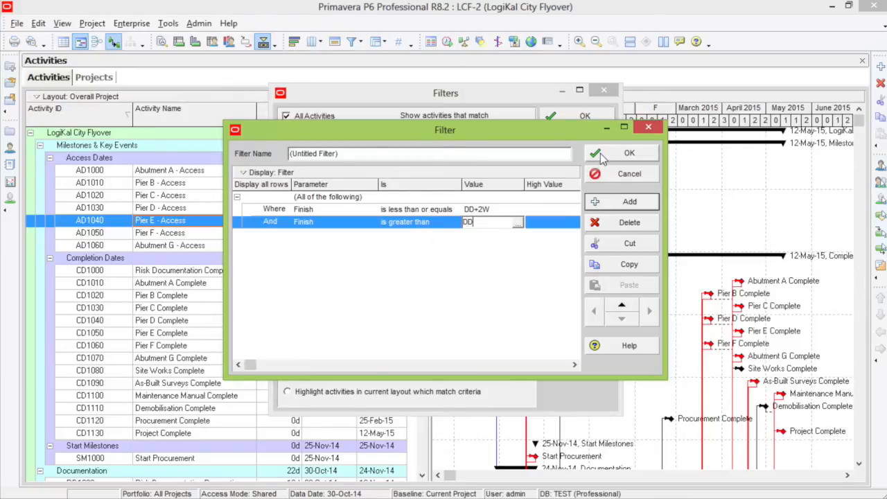
left_click(621, 152)
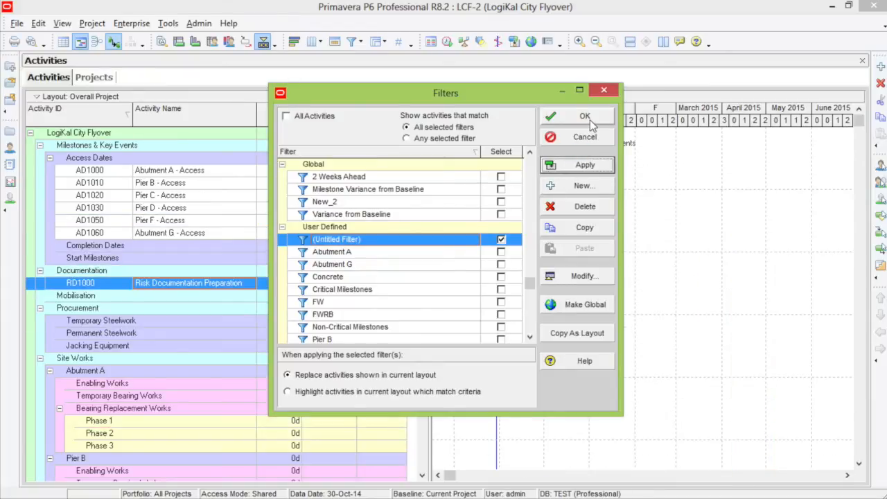
Apply the untitled filter so only activities finishing within DD to DD+2W remain listed.
left_click(585, 116)
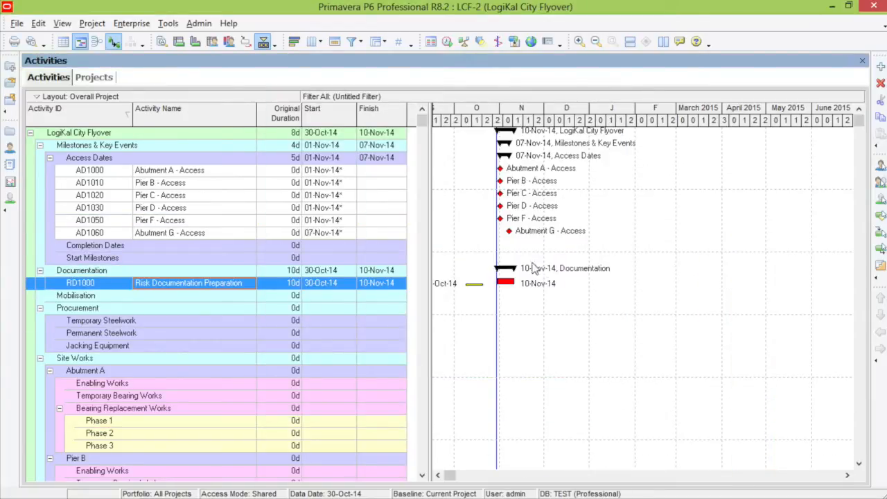
mouse_move(575, 299)
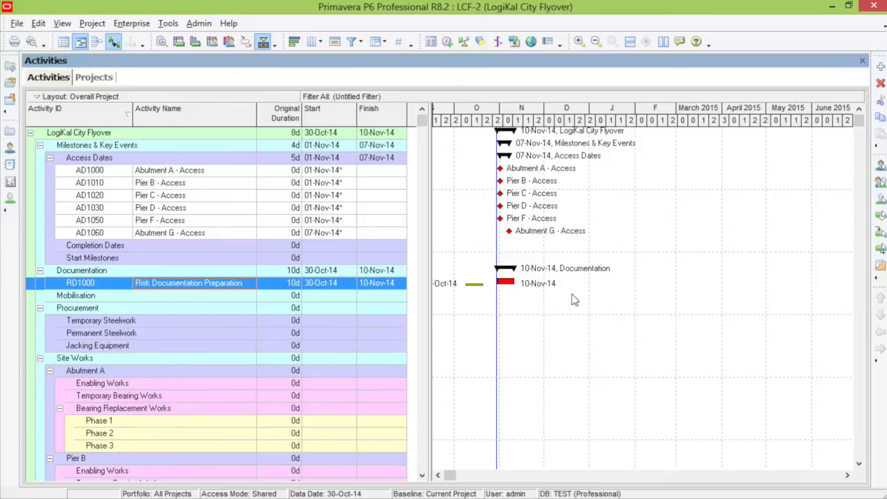
mouse_move(565, 316)
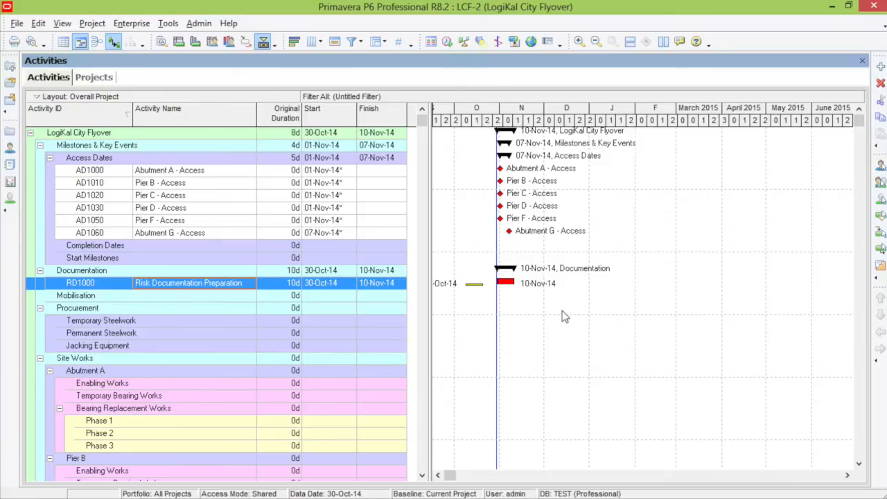